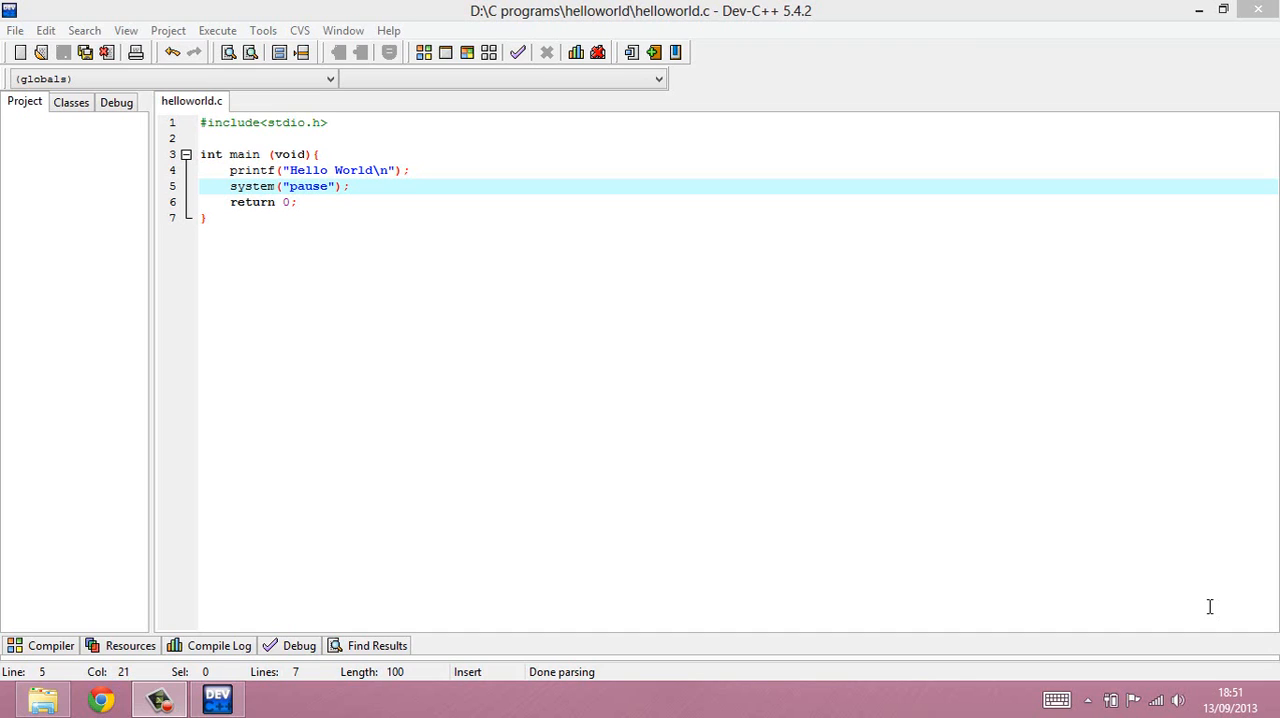
{"action": "mouse_move", "coordinate": [1075, 540]}
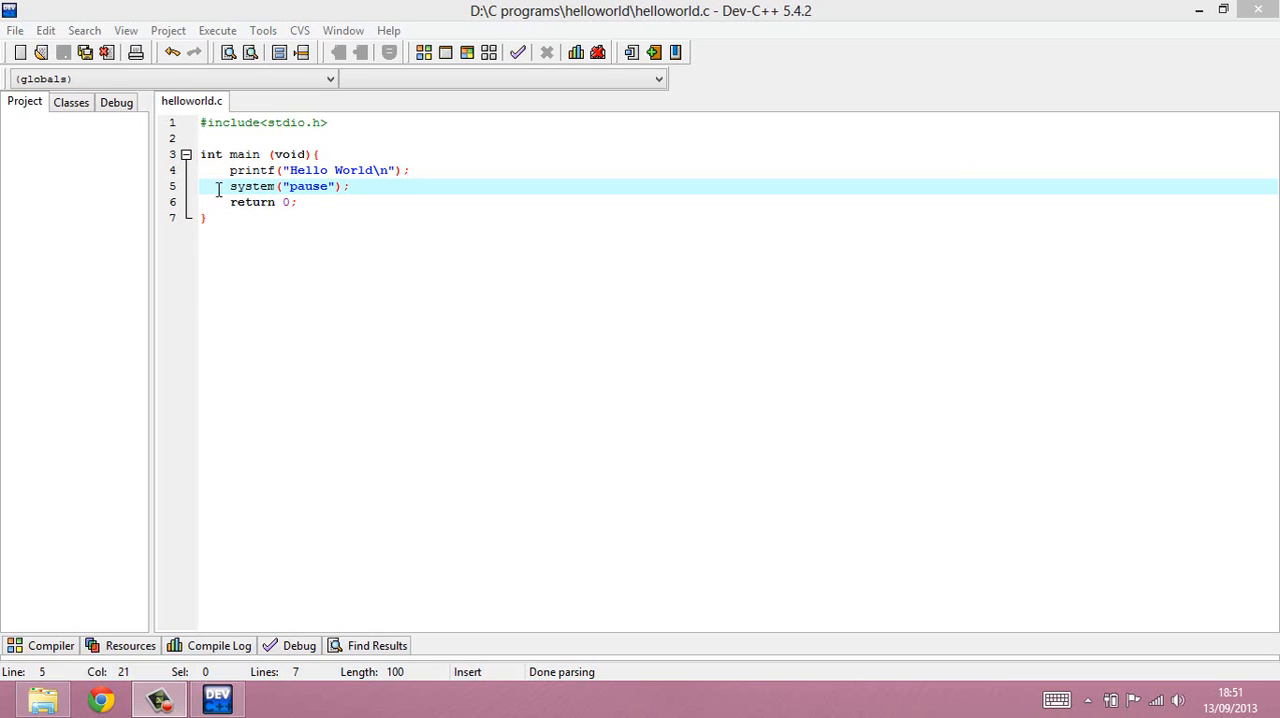
- Double-click to highlight the word on line 3 of helloworld.c
{"action": "double_click", "coordinate": [244, 154]}
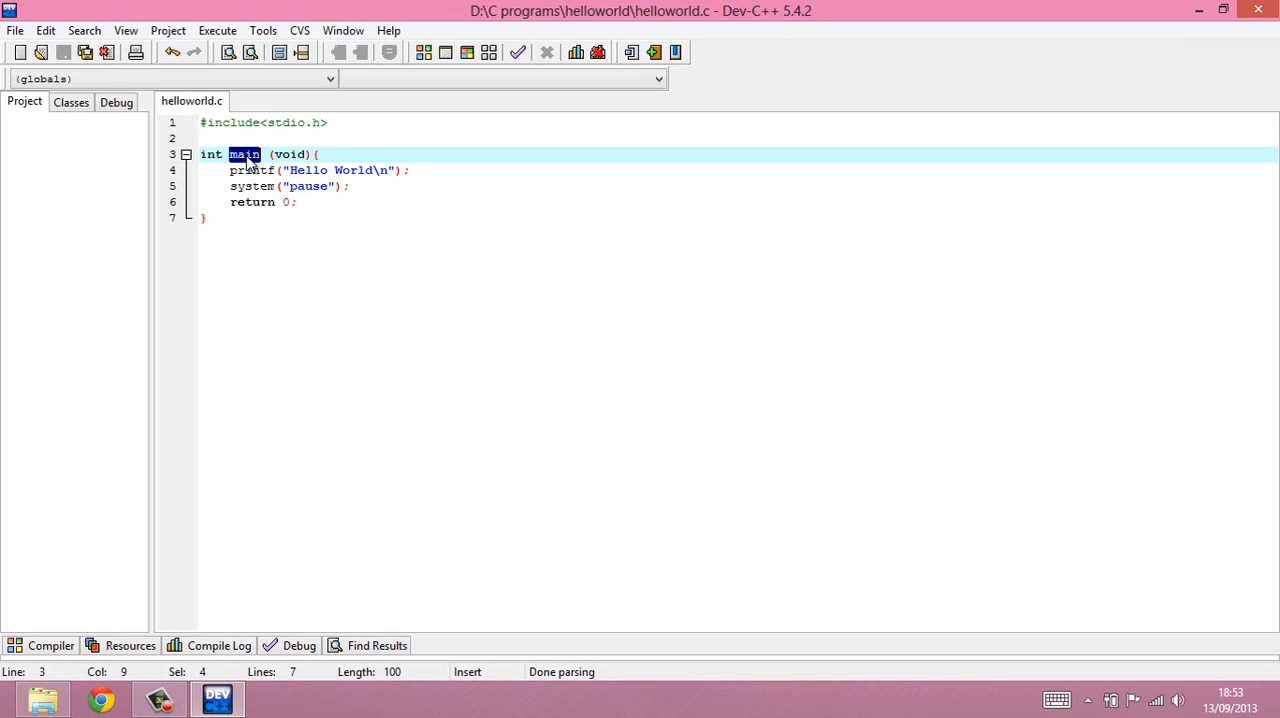
{"action": "mouse_move", "coordinate": [250, 167]}
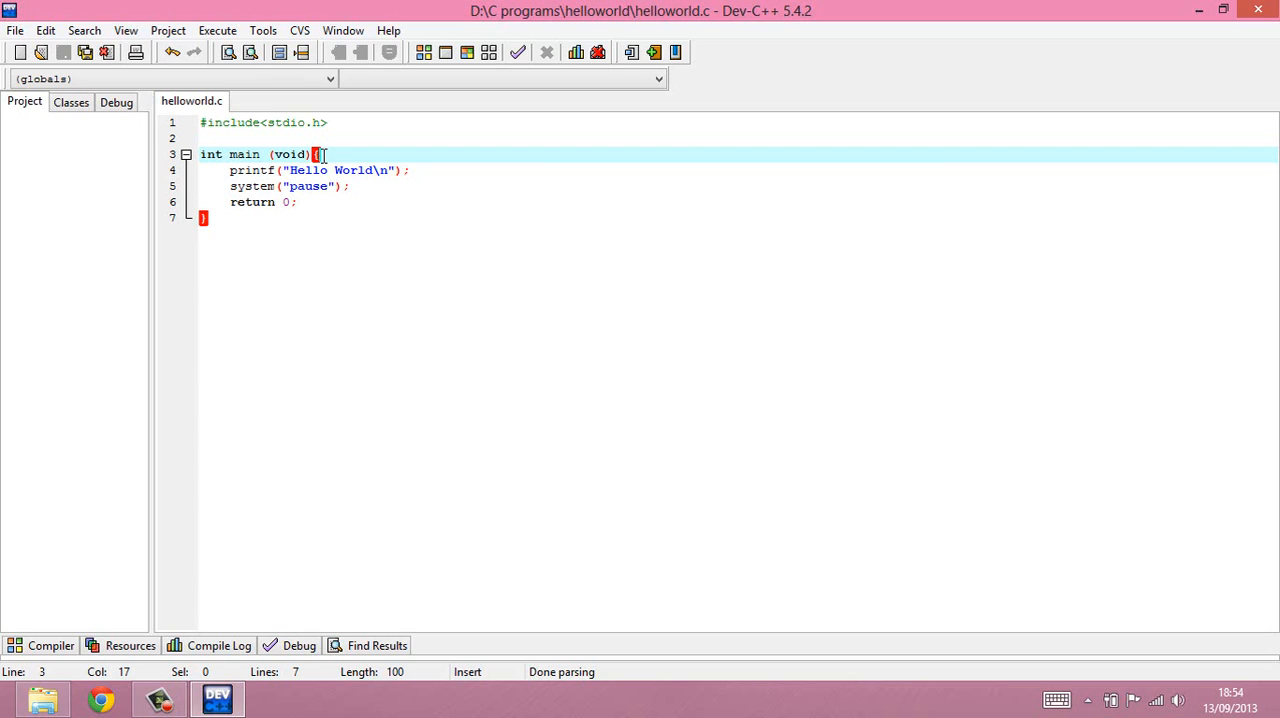
{"action": "mouse_move", "coordinate": [238, 155]}
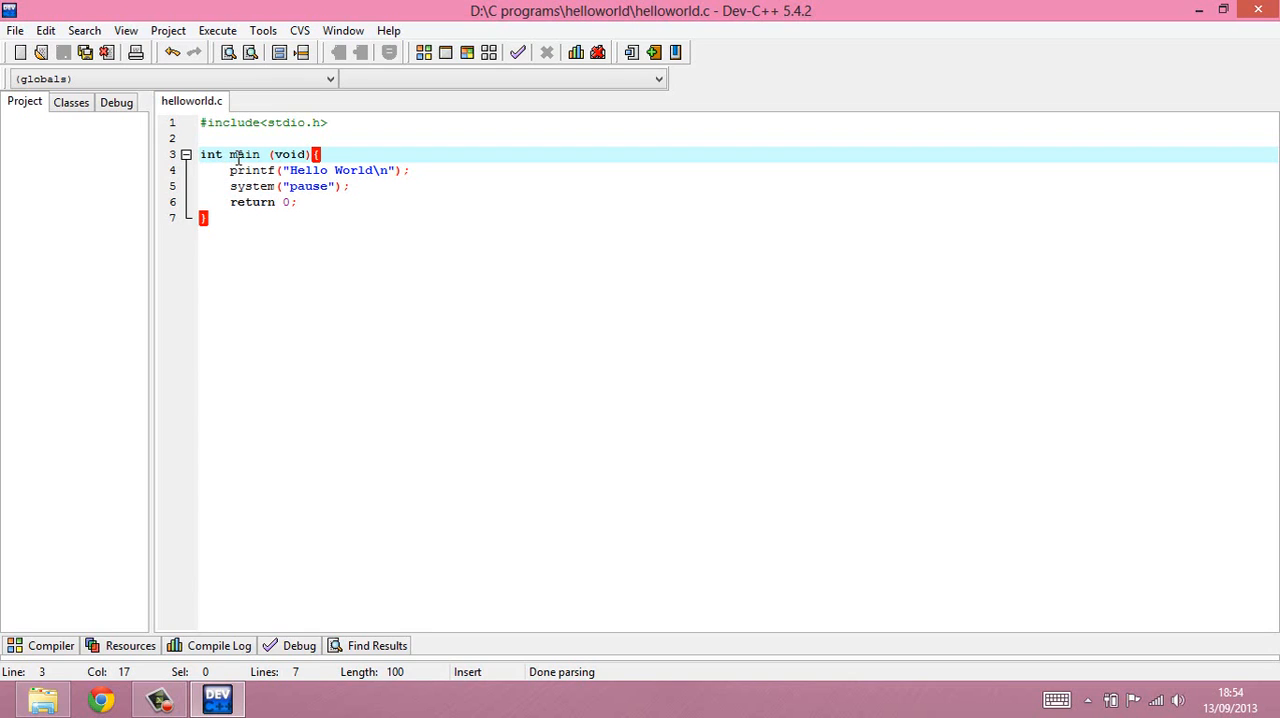
- Highlight the function name main on the int main (void) line
{"action": "double_click", "coordinate": [244, 154]}
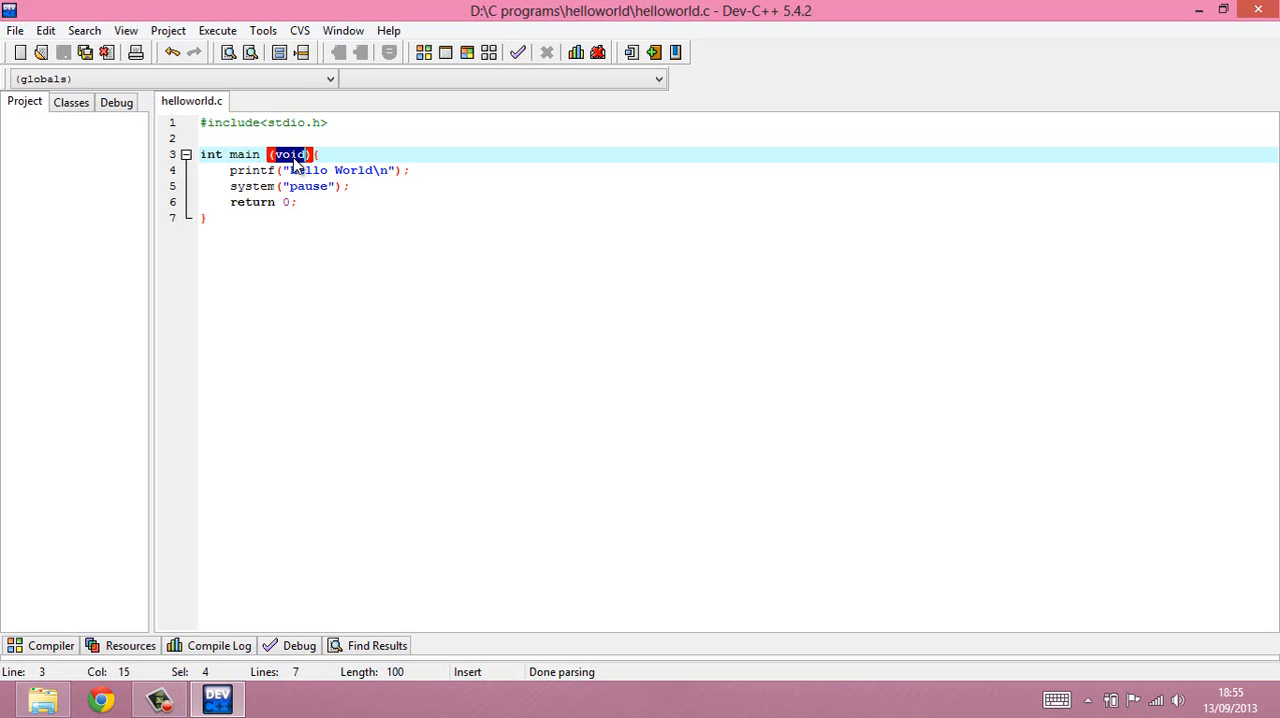
{"action": "mouse_move", "coordinate": [293, 202]}
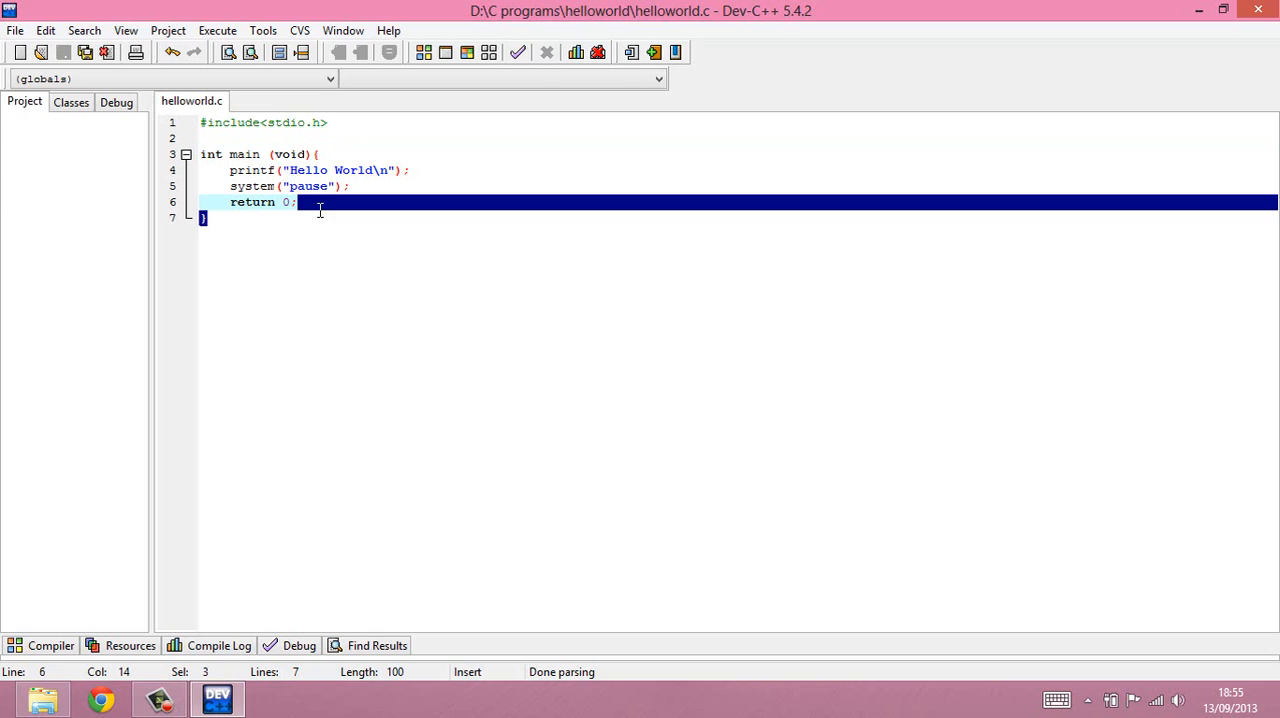
- Clear the highlights on the return 0; line 6
{"action": "left_click", "coordinate": [297, 202]}
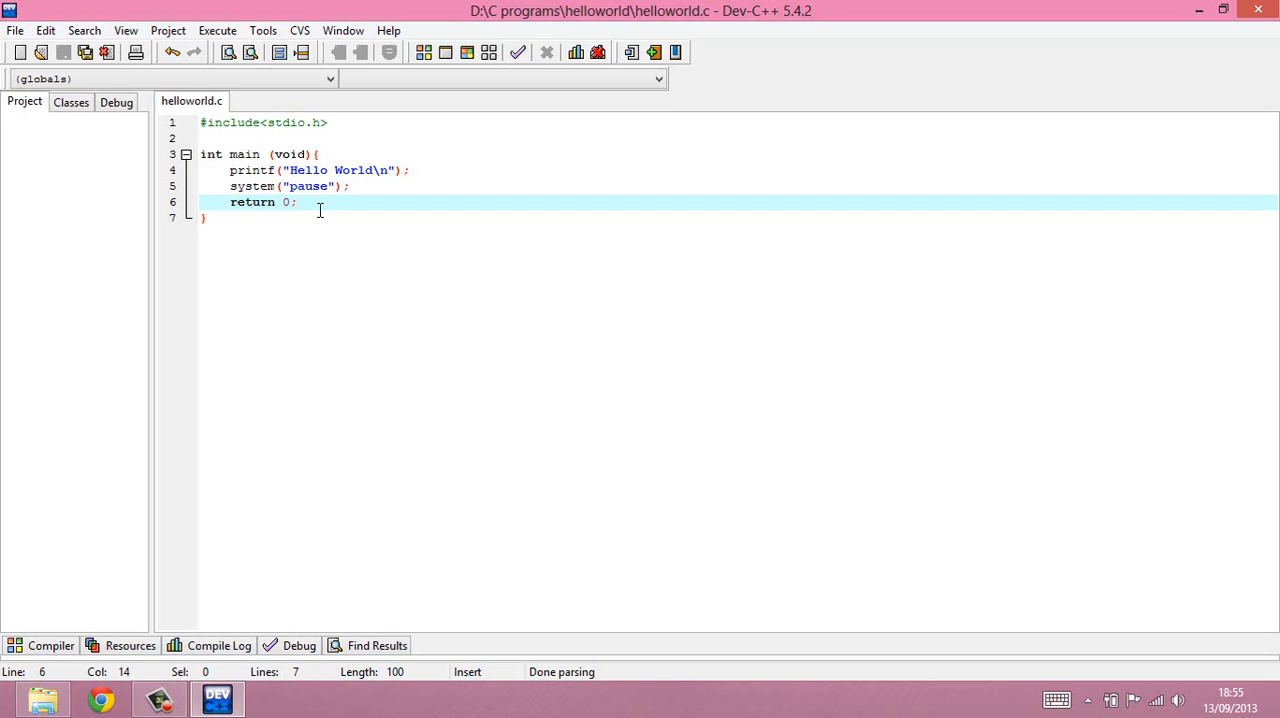
{"action": "mouse_move", "coordinate": [305, 209]}
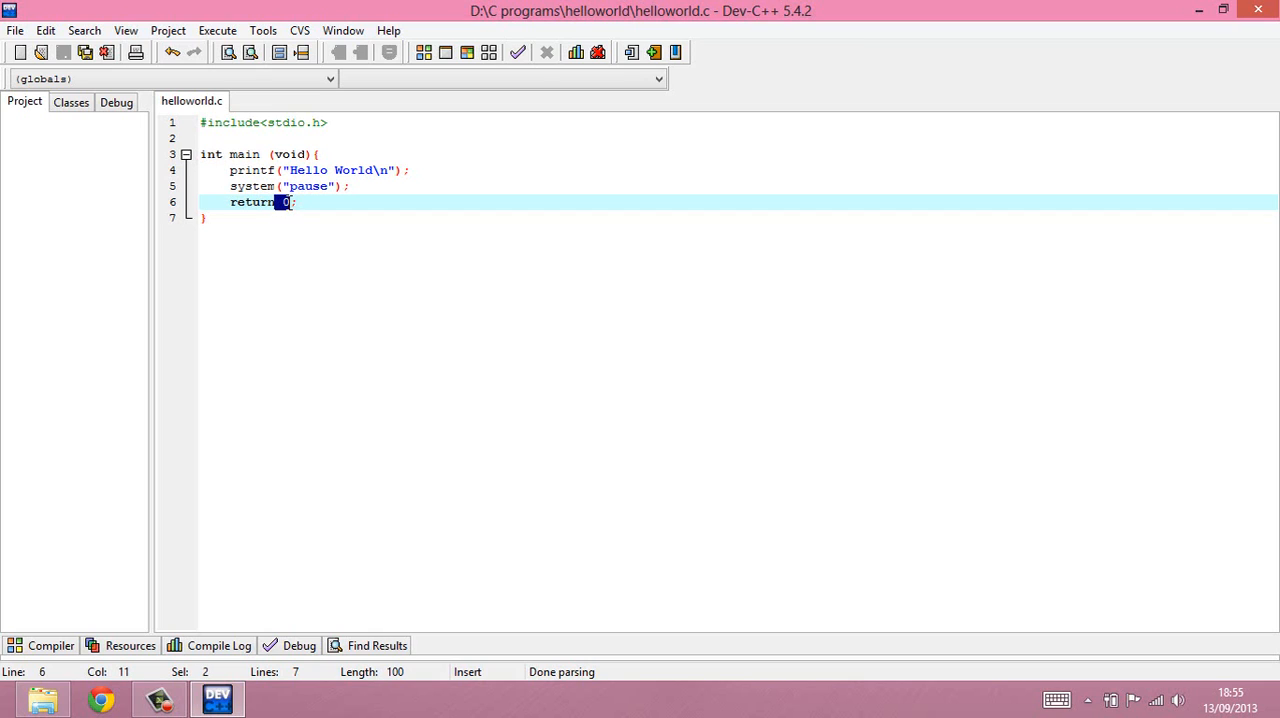
{"action": "left_click", "coordinate": [290, 202]}
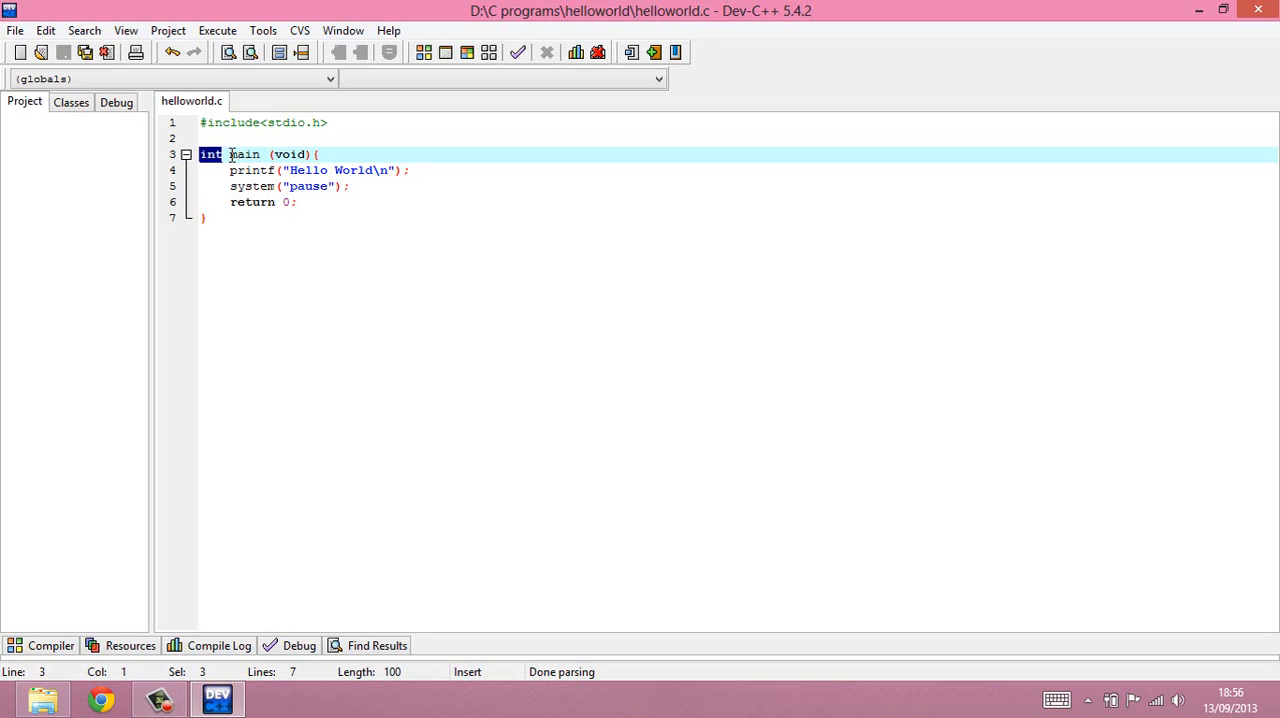
- Highlight the word on line 3 by double-clicking it
{"action": "double_click", "coordinate": [244, 154]}
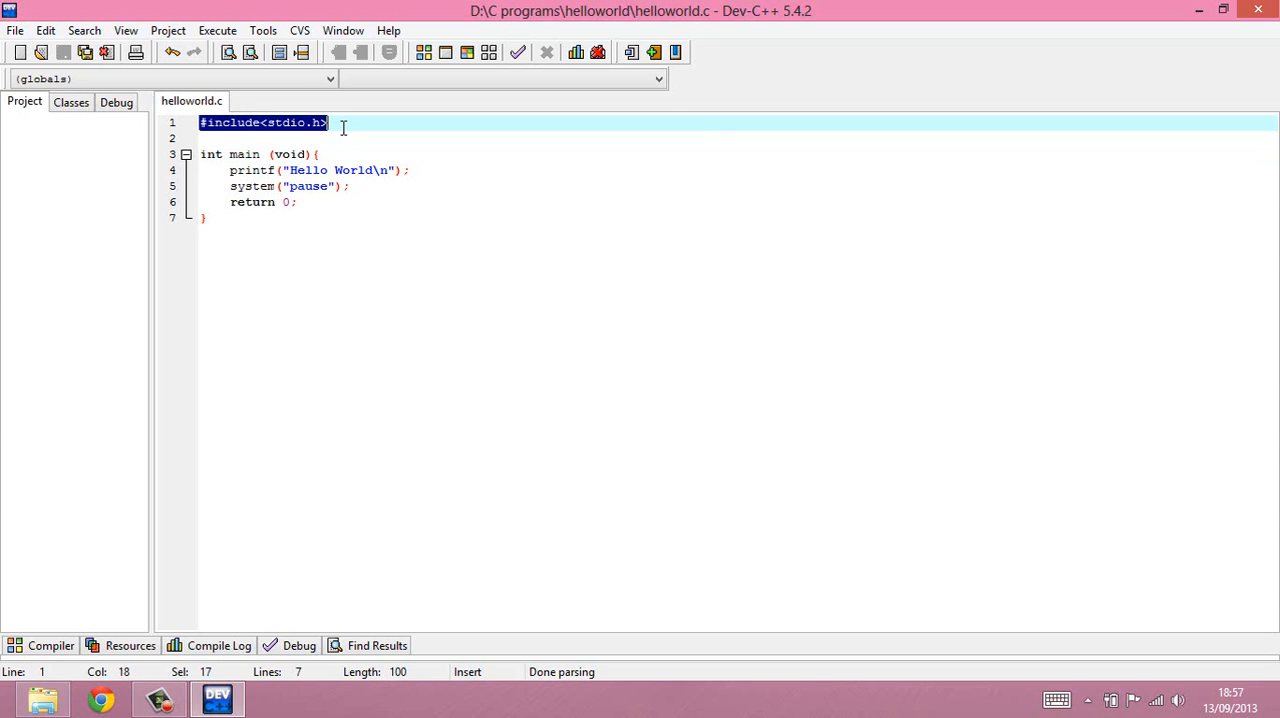
- Clear the include-line highlight and double-click around #include<stdio.h> on line 1
{"action": "left_click", "coordinate": [343, 122]}
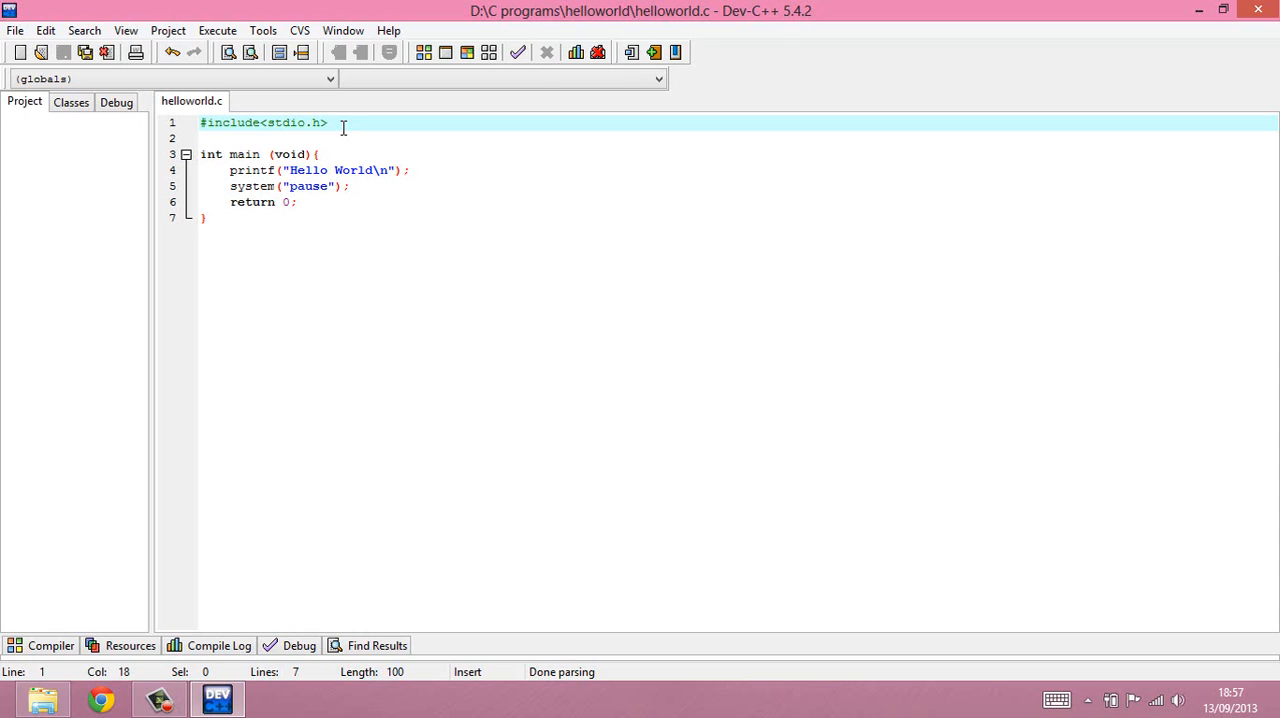
{"action": "mouse_move", "coordinate": [267, 123]}
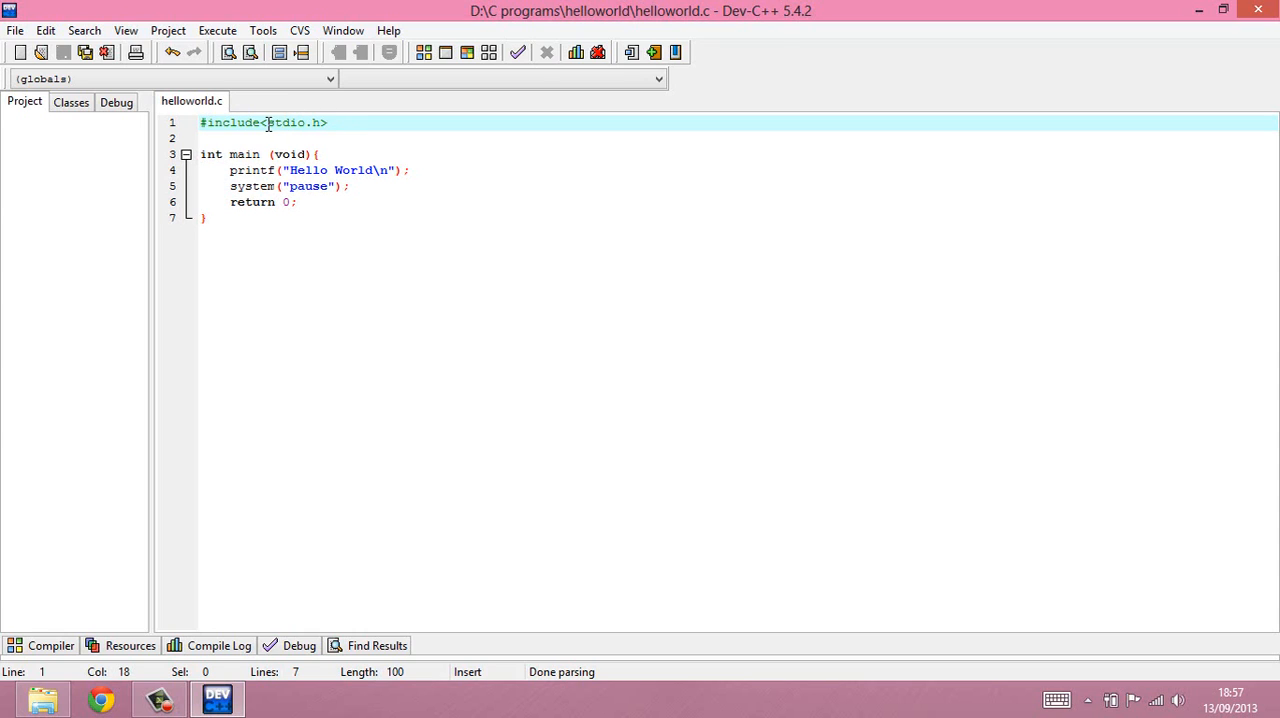
{"action": "double_click", "coordinate": [278, 122]}
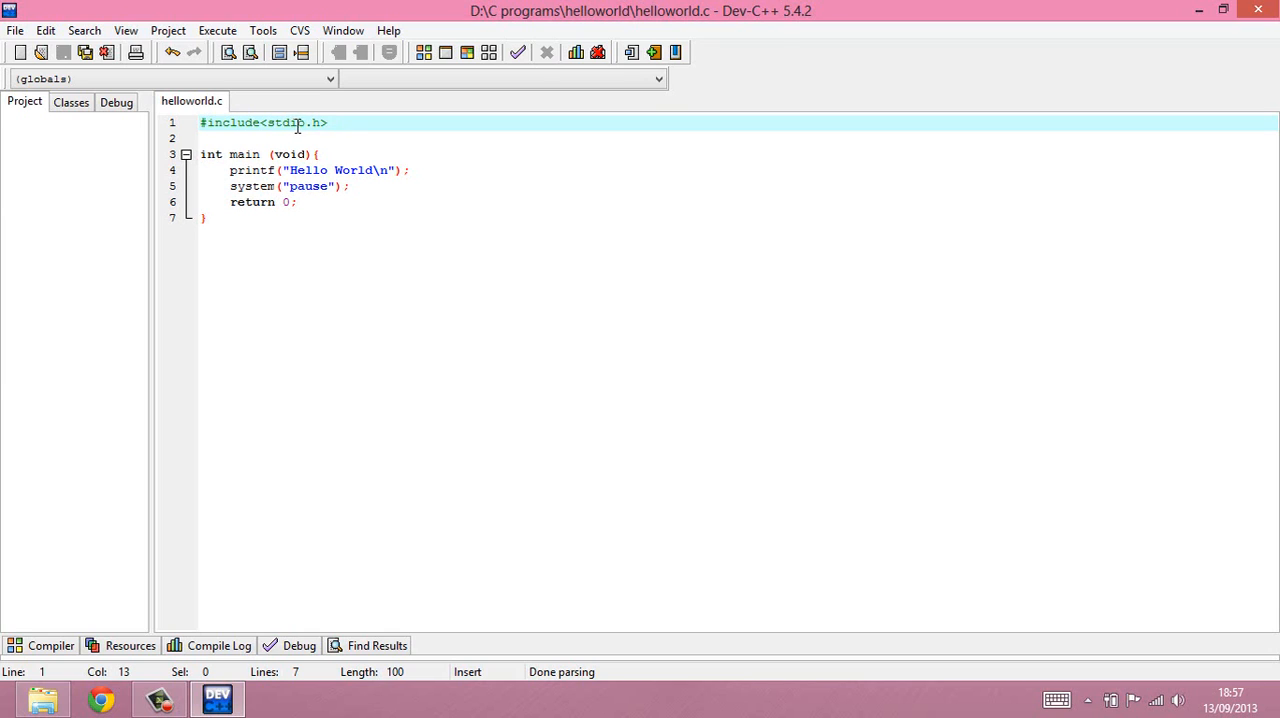
{"action": "double_click", "coordinate": [297, 122]}
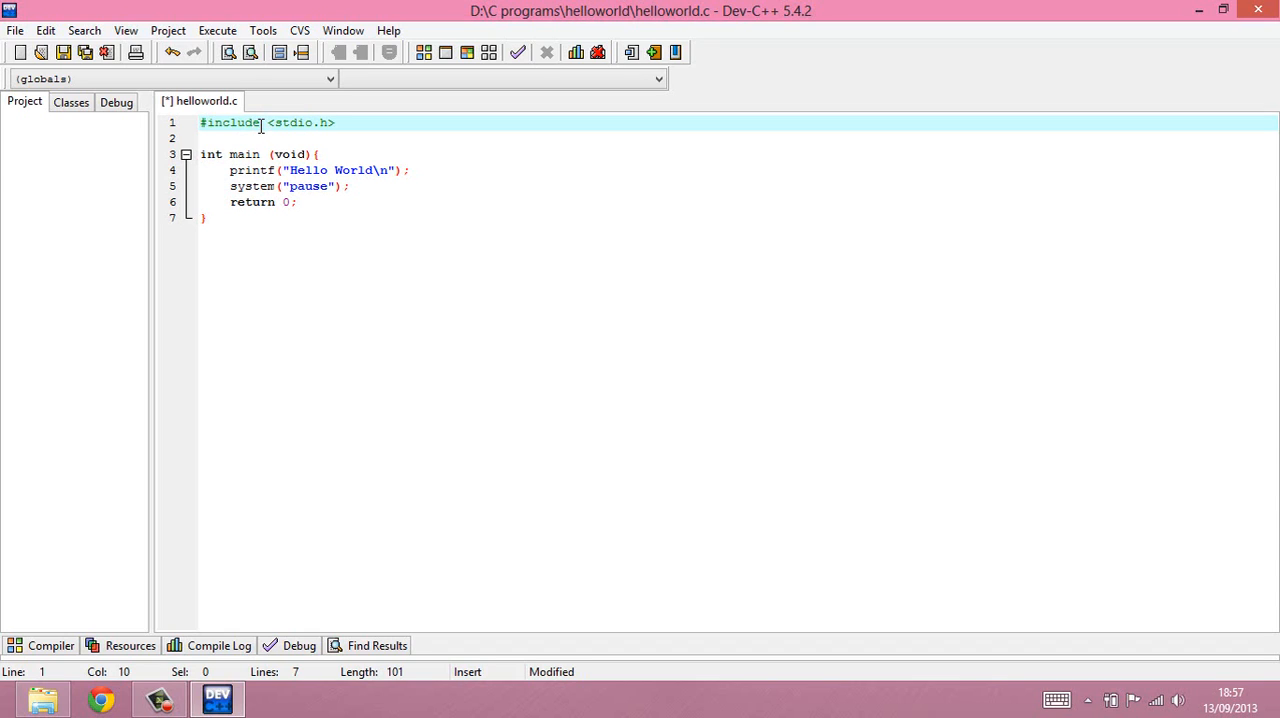
- Highlight #include, then select the whole #include <stdio.h> line
{"action": "double_click", "coordinate": [229, 122]}
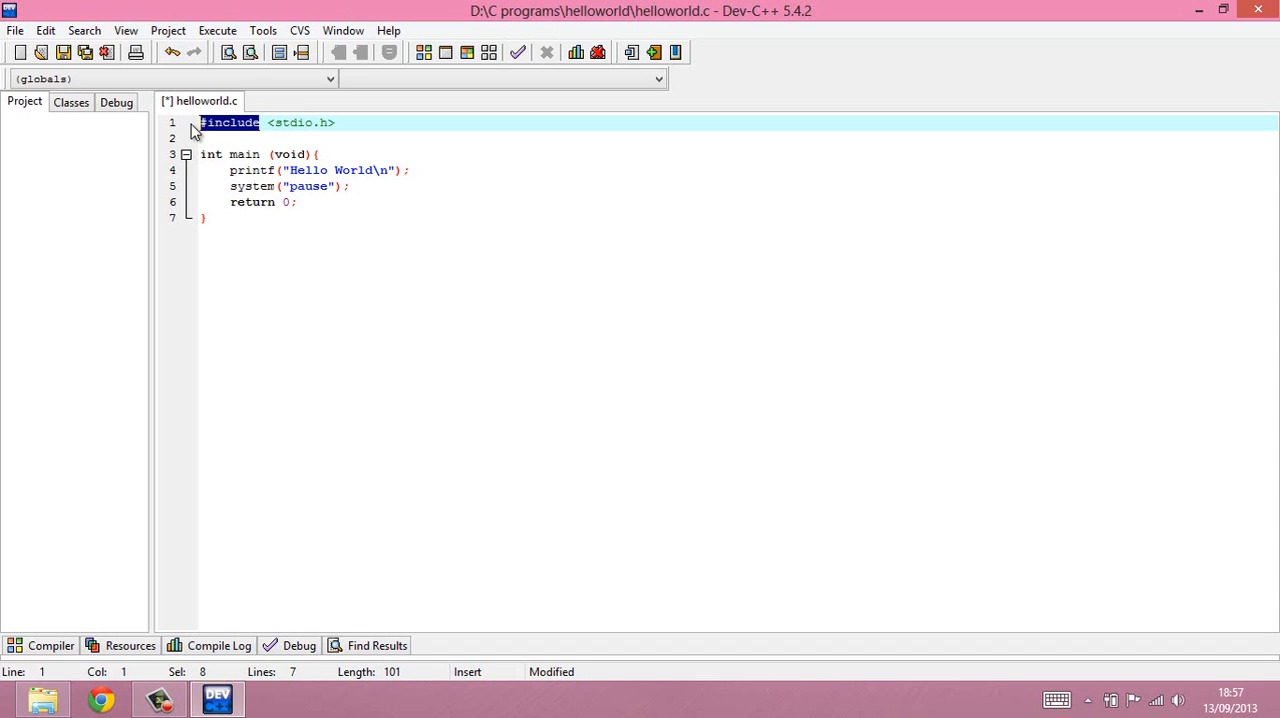
{"action": "left_click", "coordinate": [268, 122]}
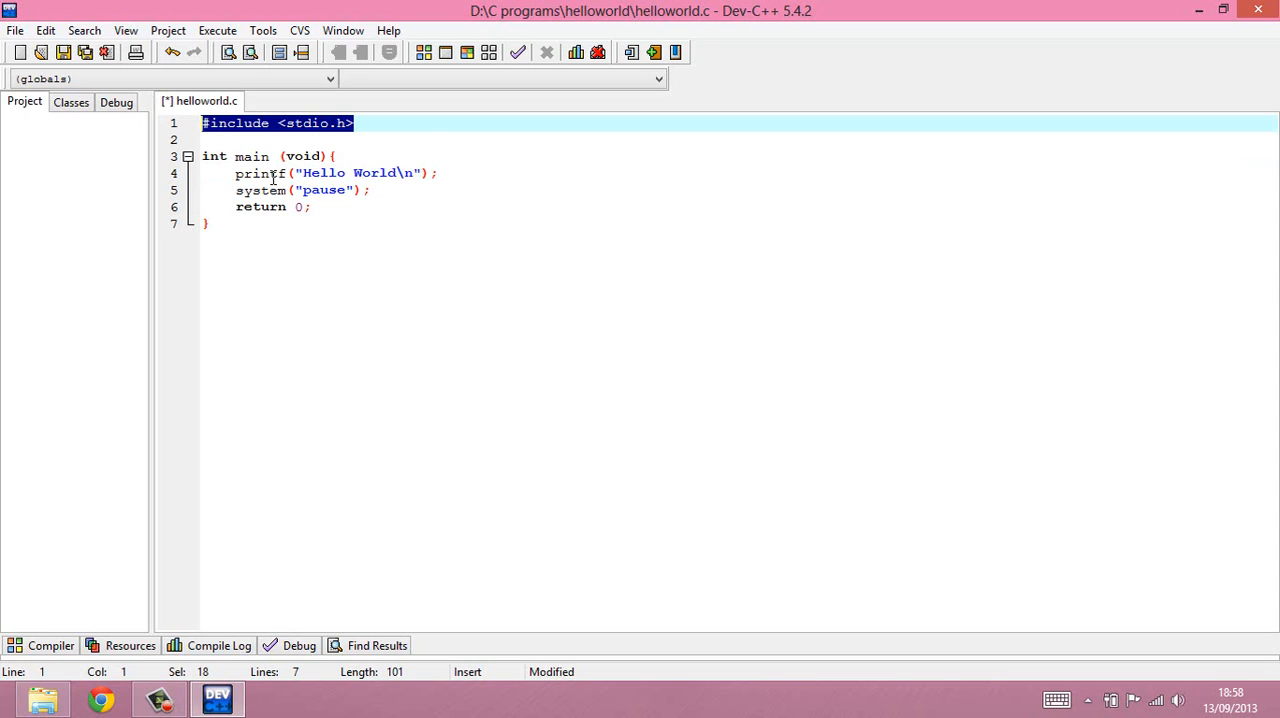
- Double-click printf on line 4 to highlight it
{"action": "double_click", "coordinate": [259, 173]}
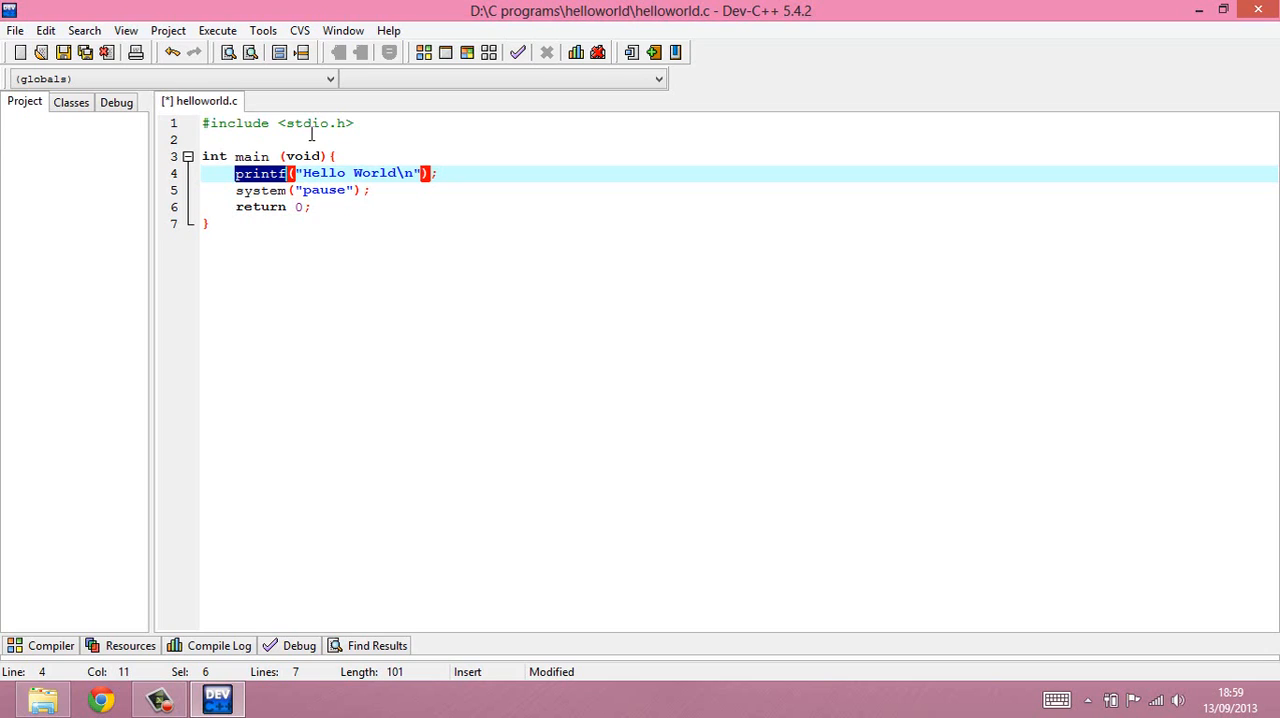
- Double-click a word on line 1 of helloworld.c
{"action": "double_click", "coordinate": [305, 123]}
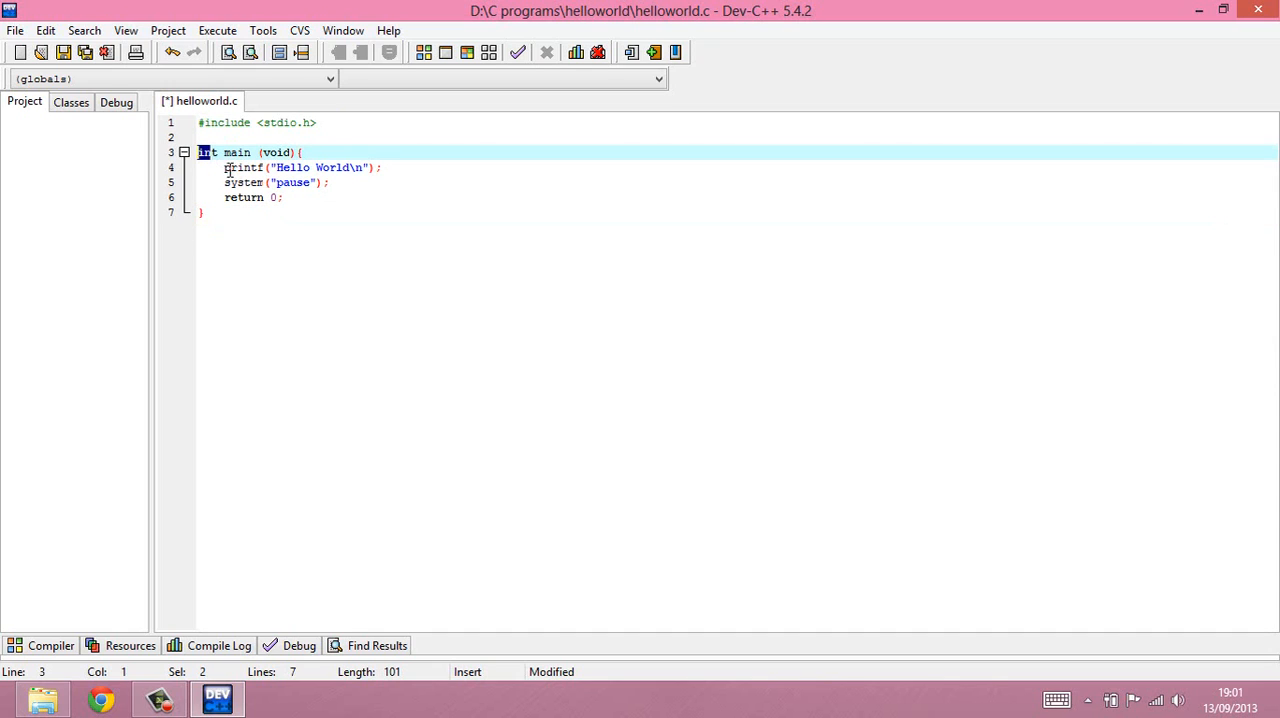
- Highlight int and the returned 0, then the whole printf statement on line 4
{"action": "left_click_drag", "start_coordinate": [224, 167], "coordinate": [262, 182]}
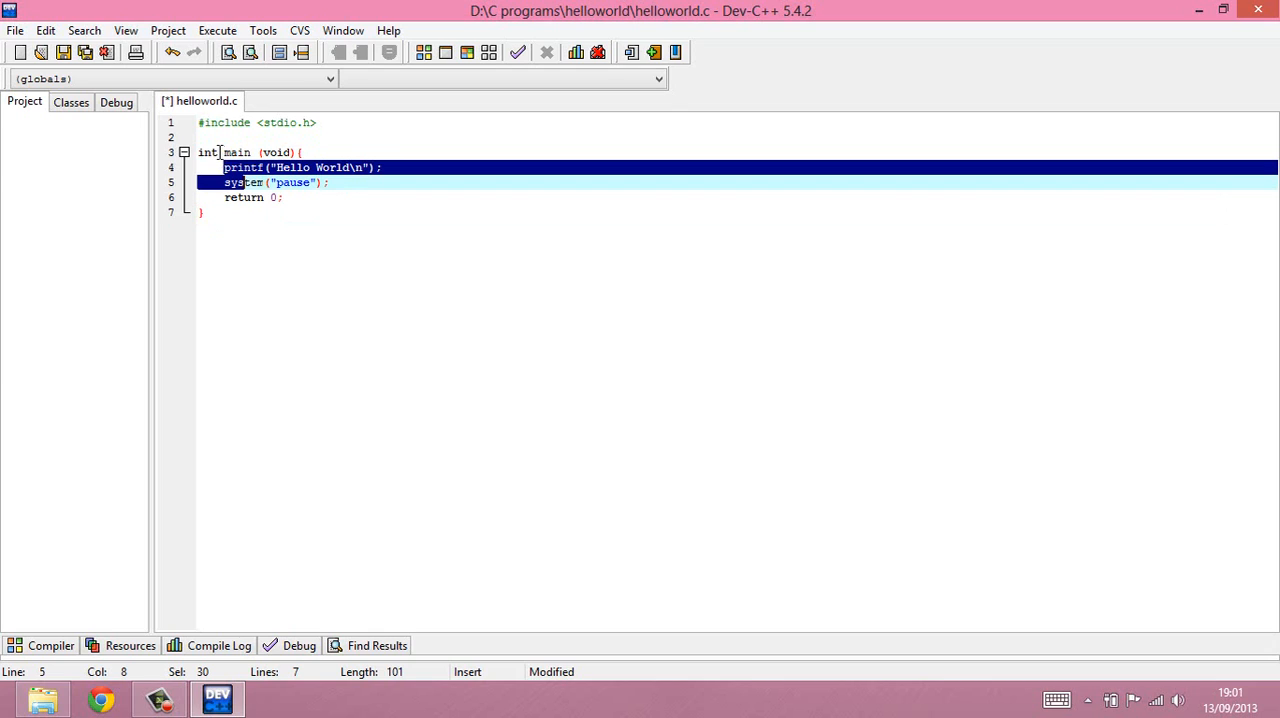
{"action": "left_click", "coordinate": [210, 152]}
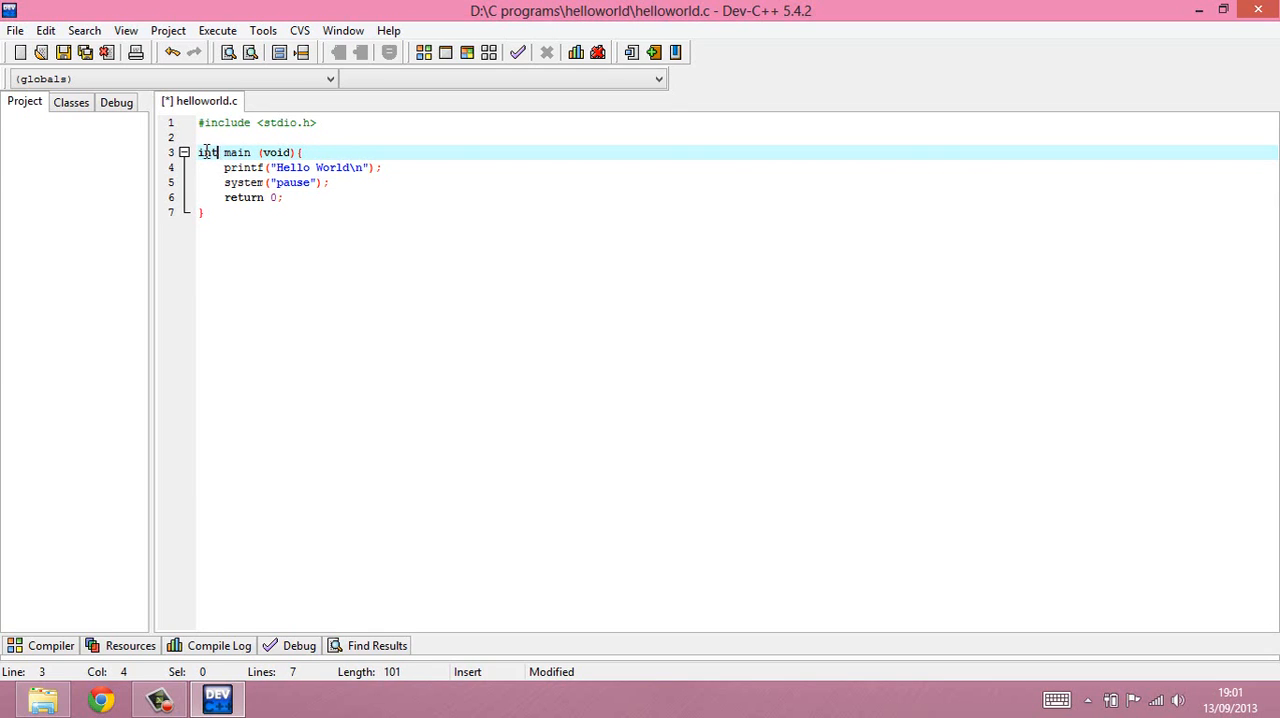
{"action": "double_click", "coordinate": [207, 152]}
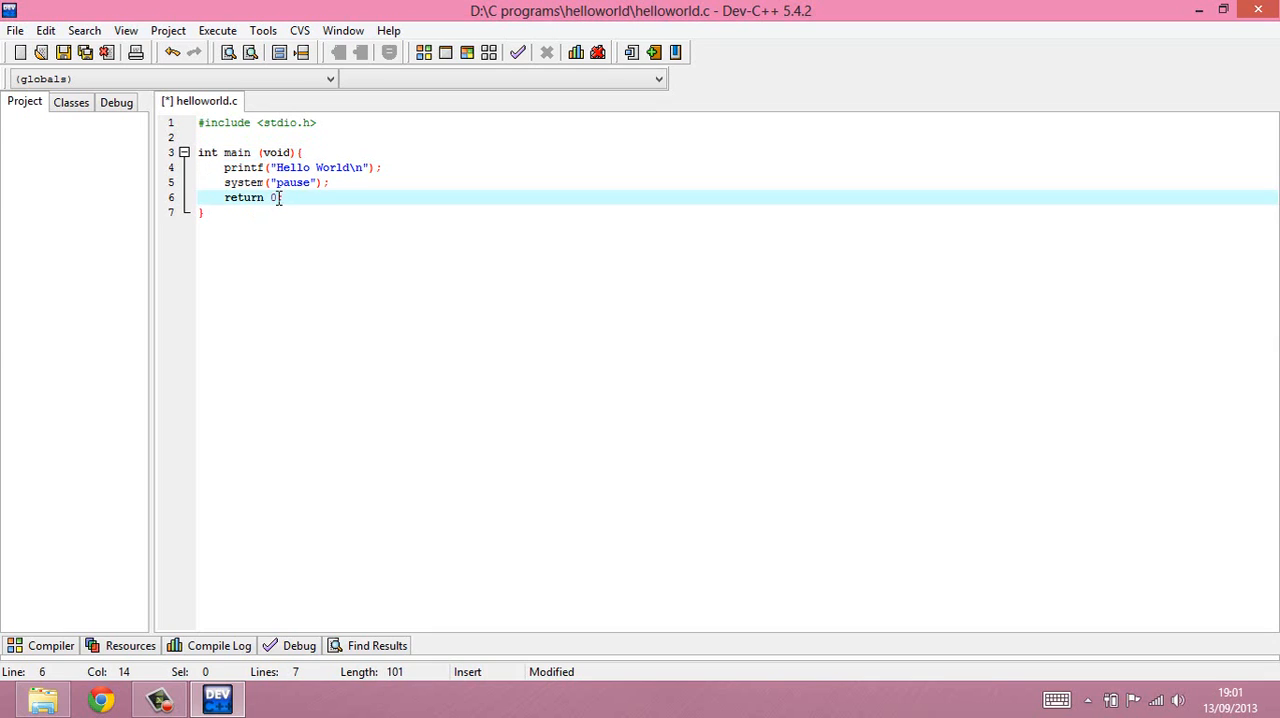
{"action": "double_click", "coordinate": [274, 197]}
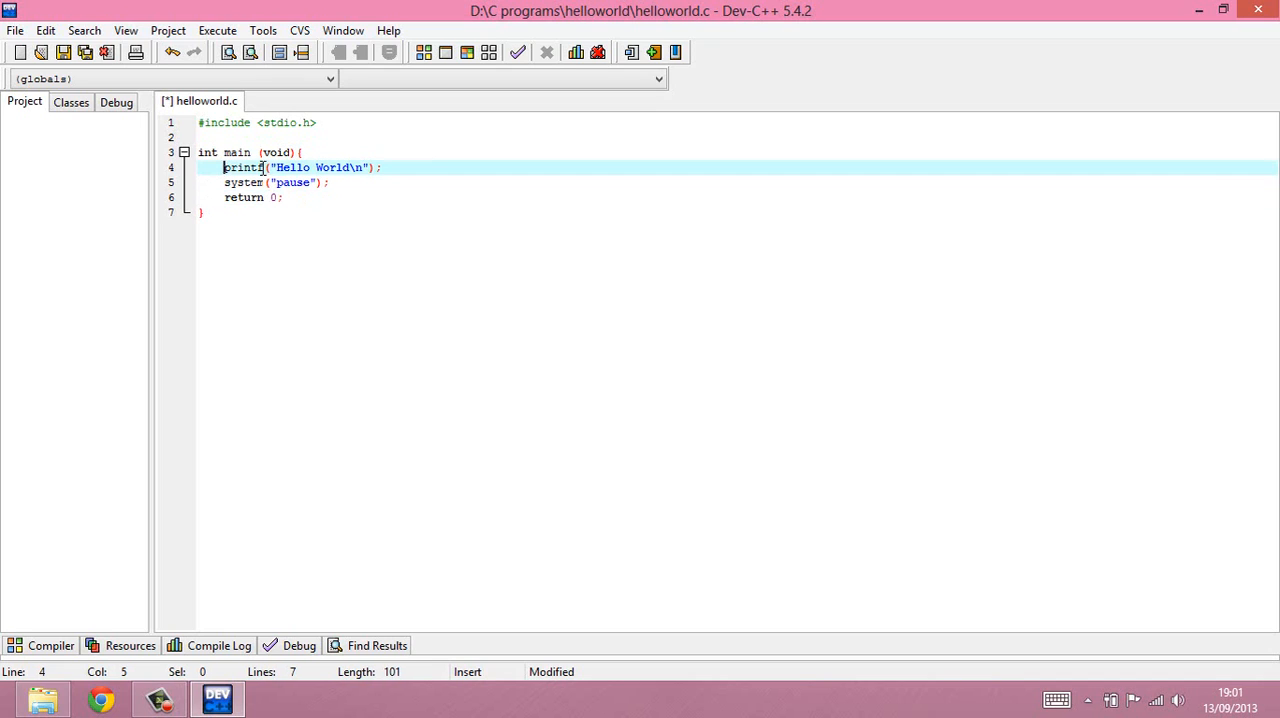
{"action": "left_click_drag", "start_coordinate": [223, 167], "coordinate": [385, 167]}
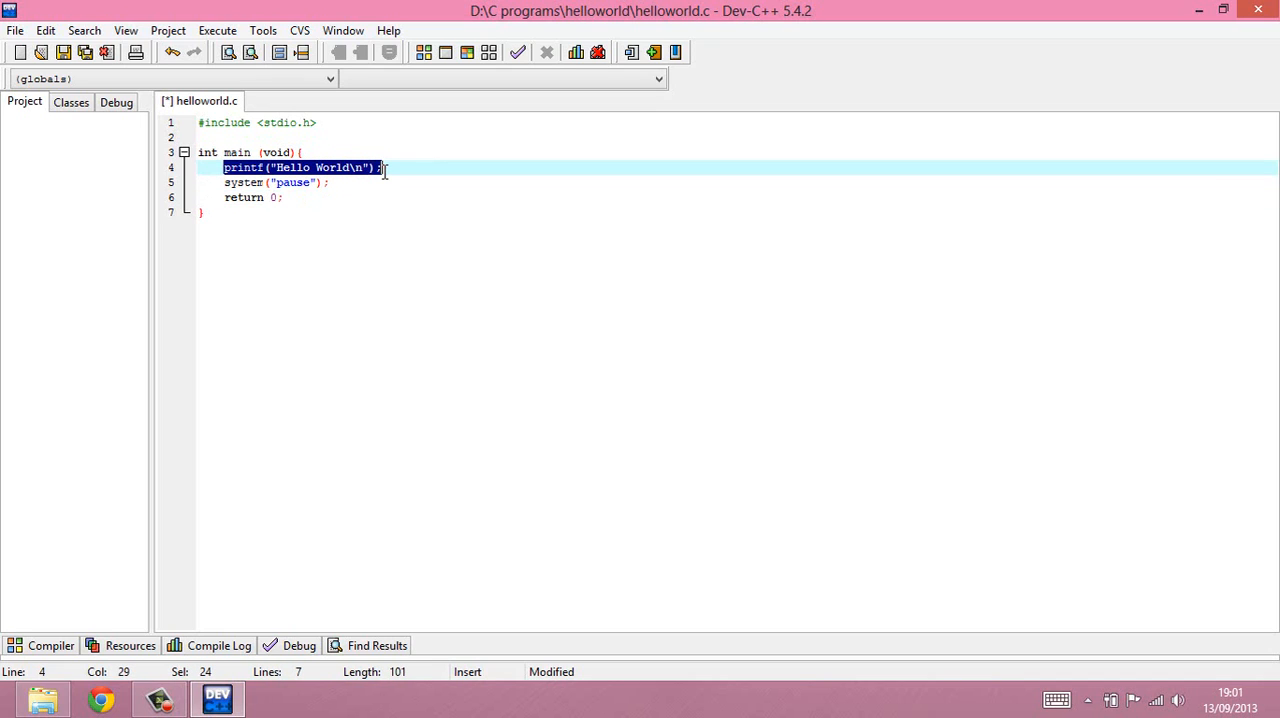